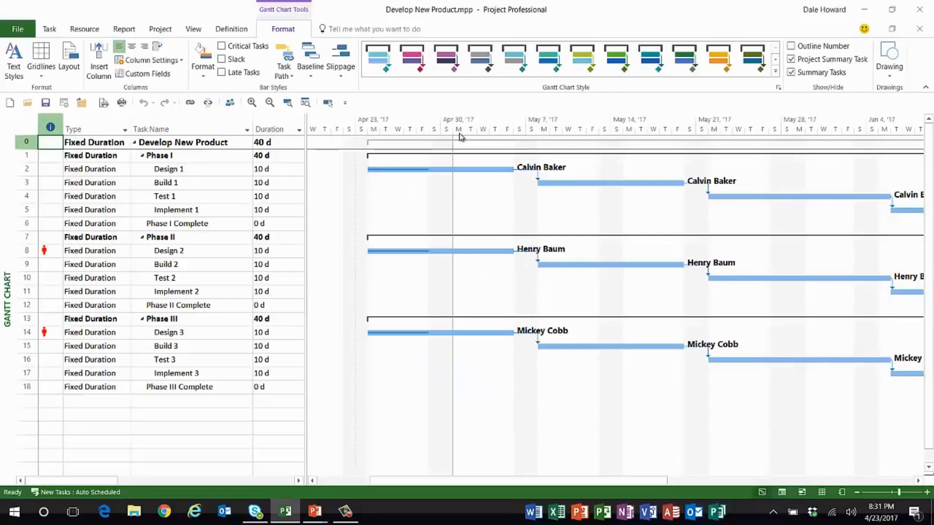
mouse_move(459, 208)
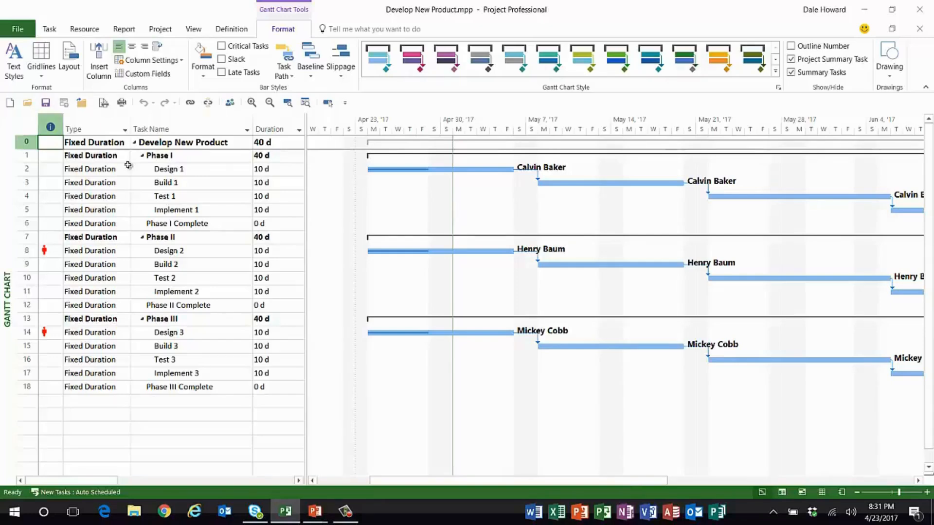
Select the Design 1 and Design 3 tasks, then switch to the Task Usage view
click(168, 169)
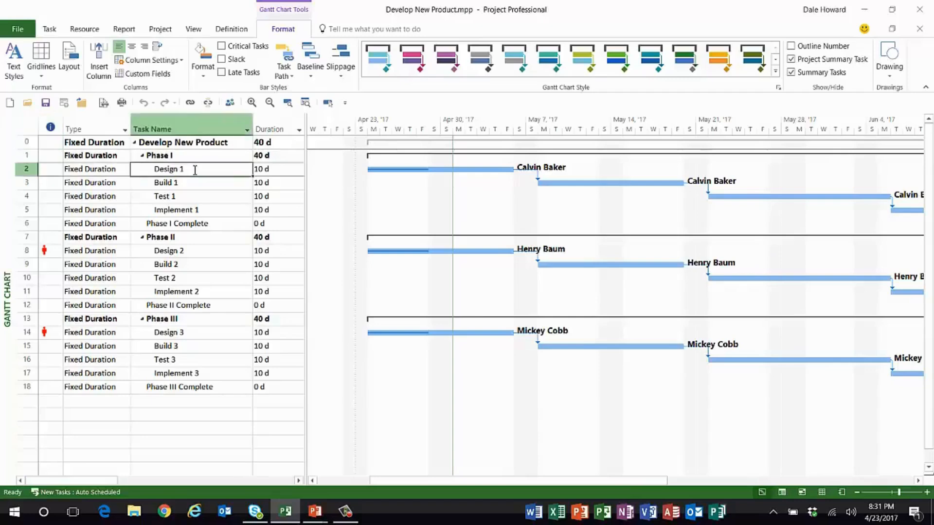
mouse_move(202, 251)
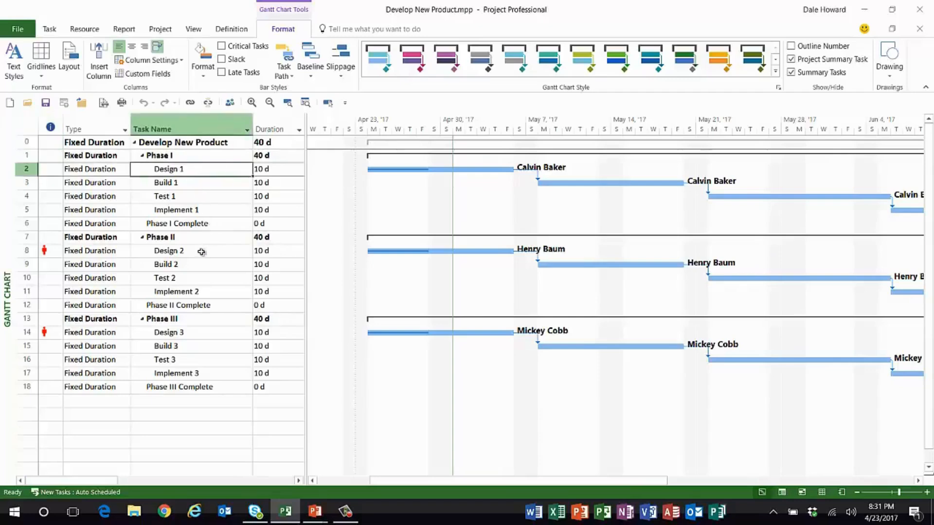
click(169, 333)
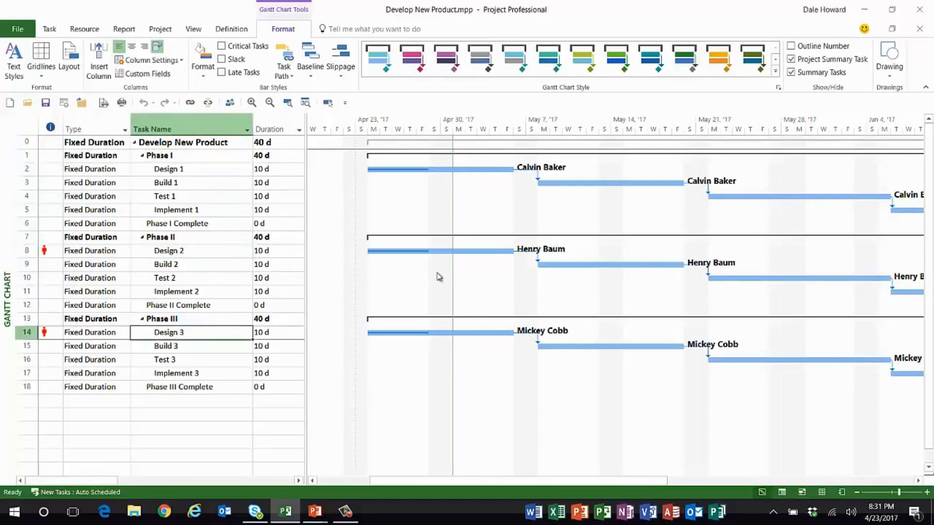
mouse_move(374, 272)
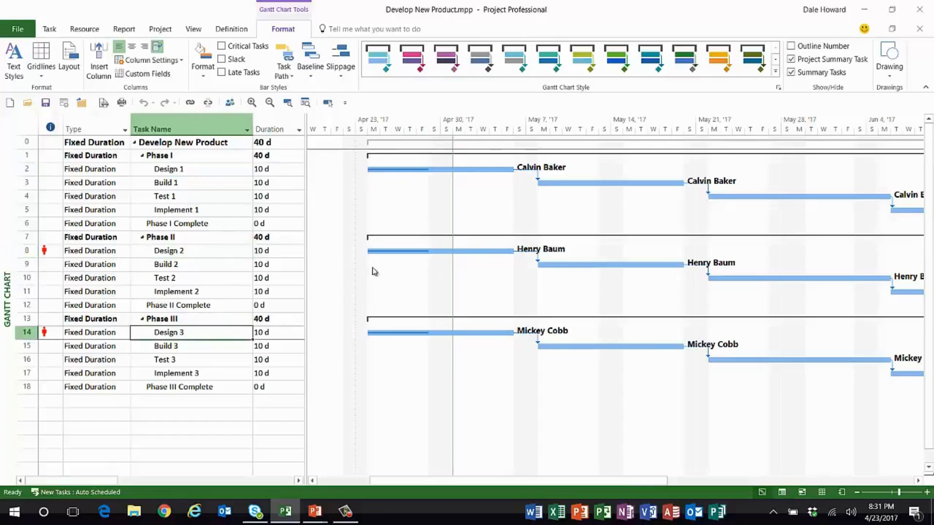
mouse_move(377, 344)
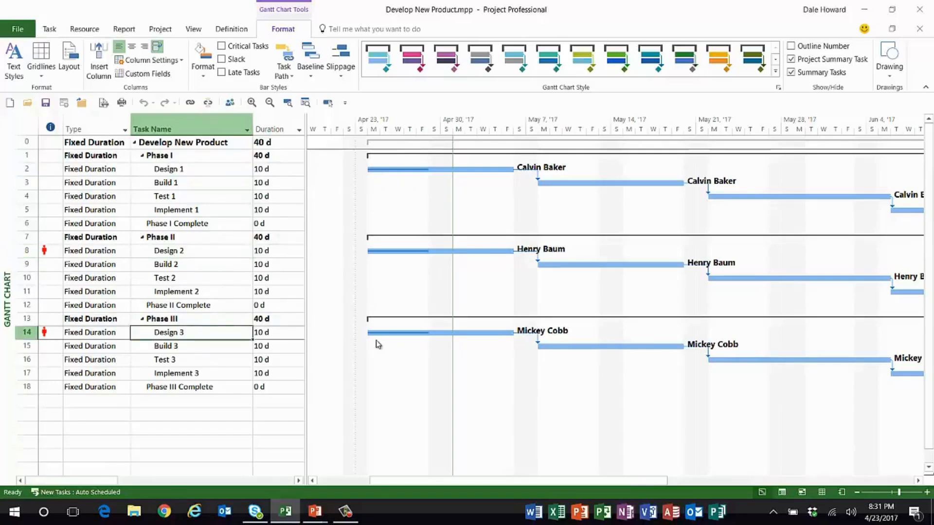
mouse_move(419, 198)
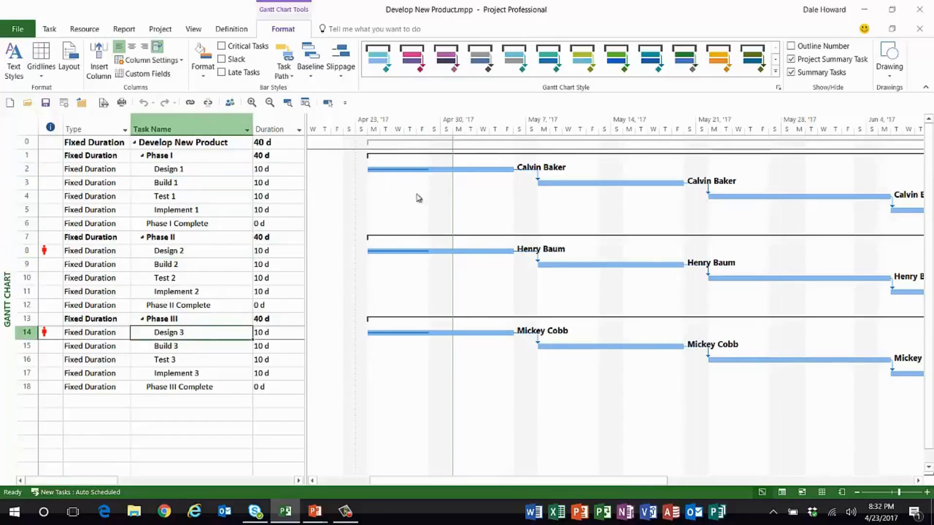
mouse_move(412, 253)
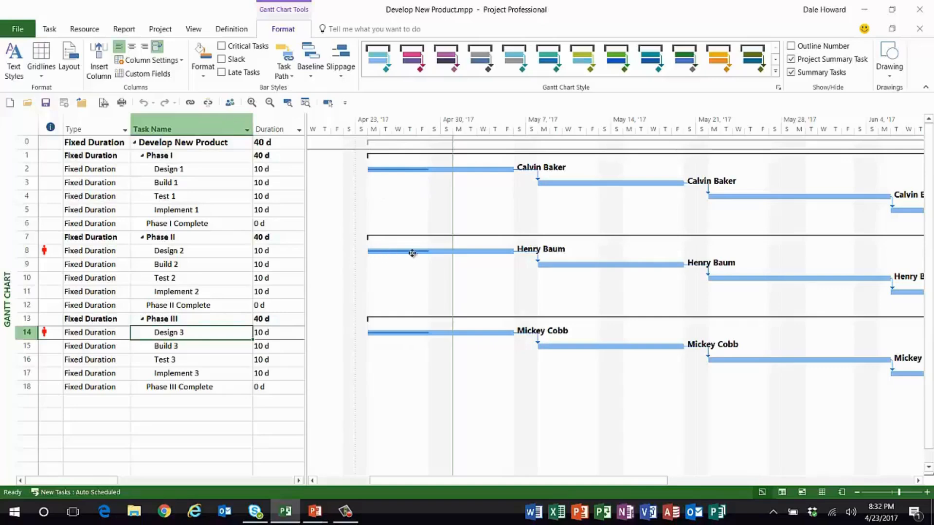
mouse_move(389, 331)
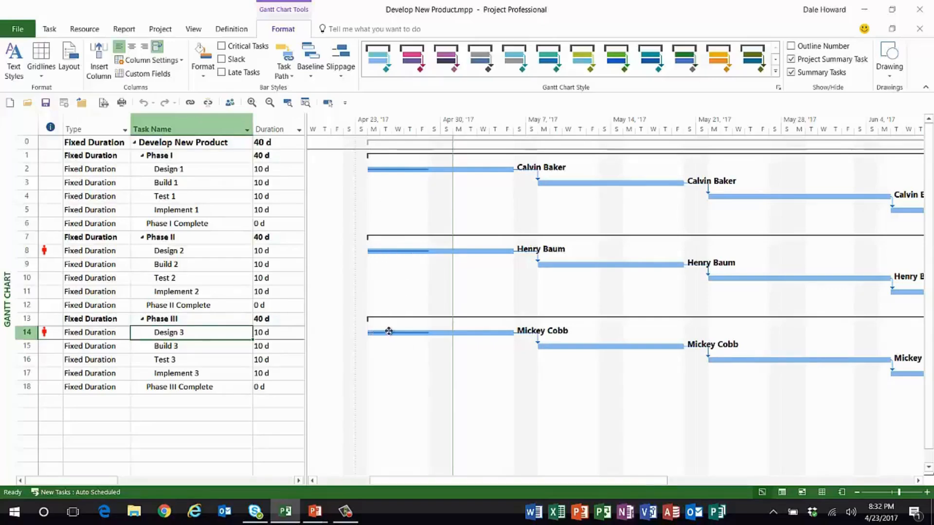
mouse_move(404, 354)
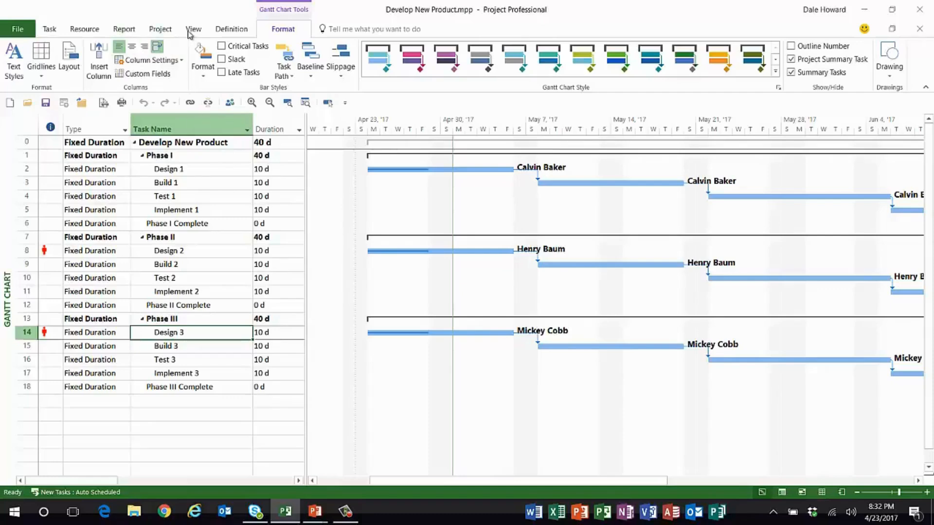
click(193, 28)
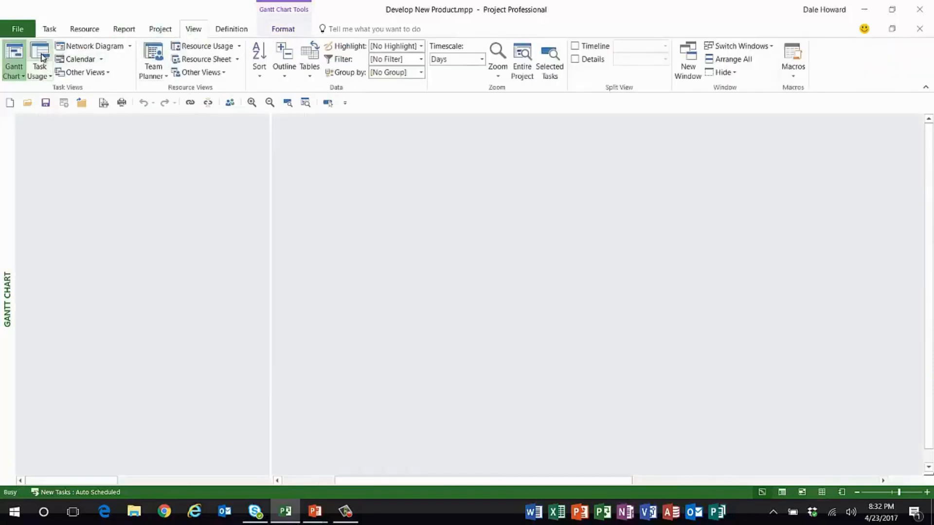
click(39, 59)
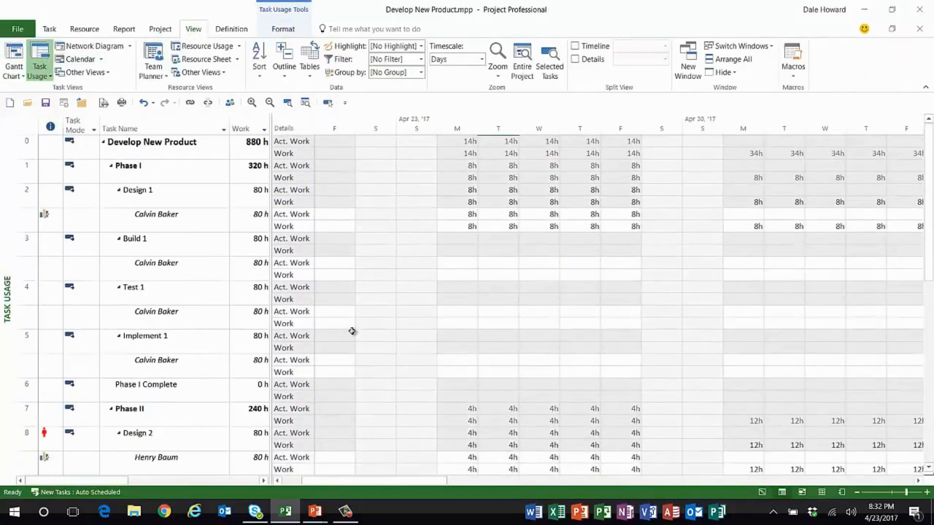
mouse_move(486, 221)
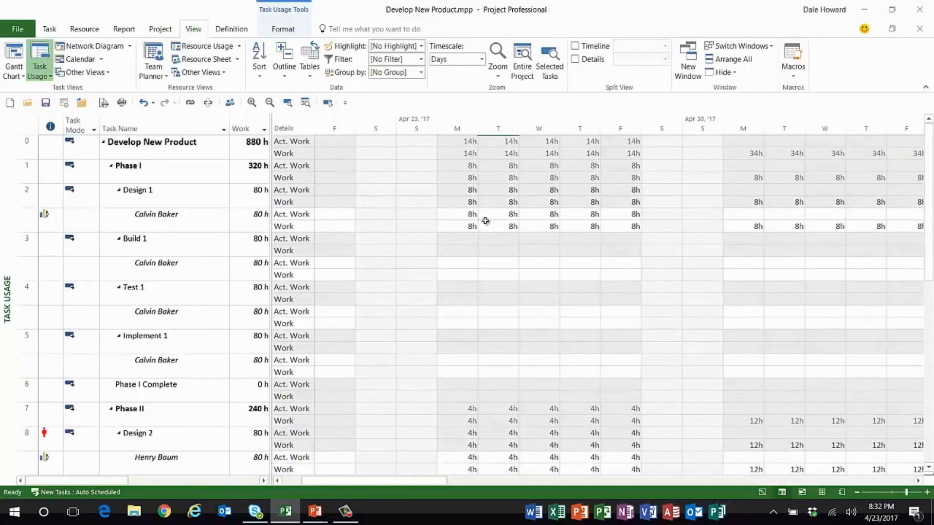
click(457, 214)
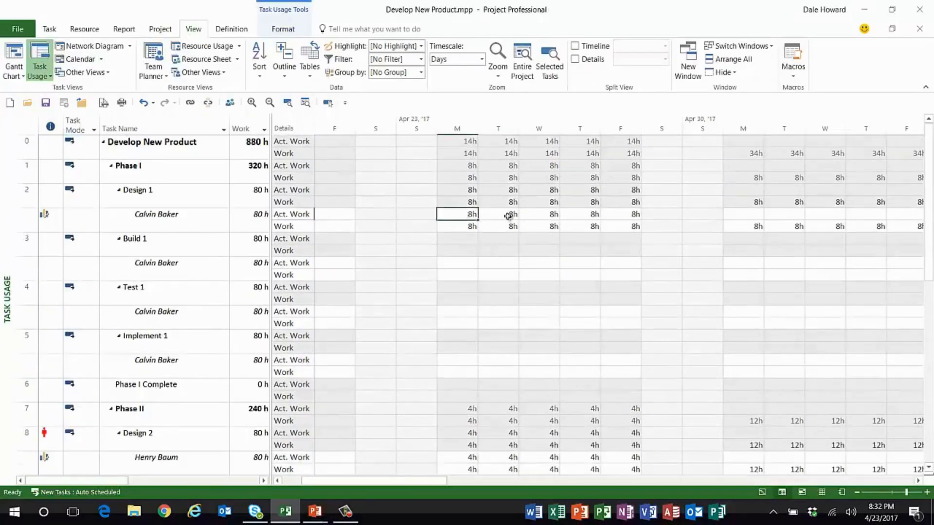
click(579, 214)
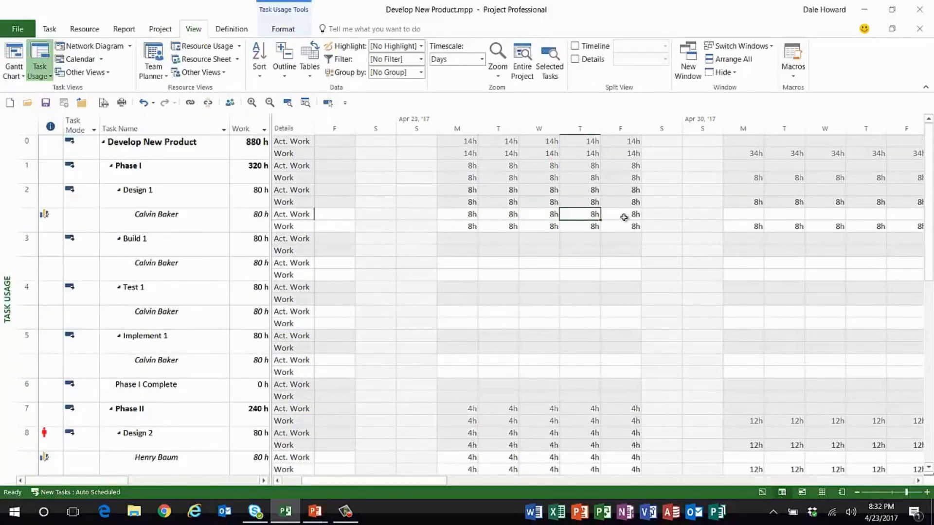
click(620, 214)
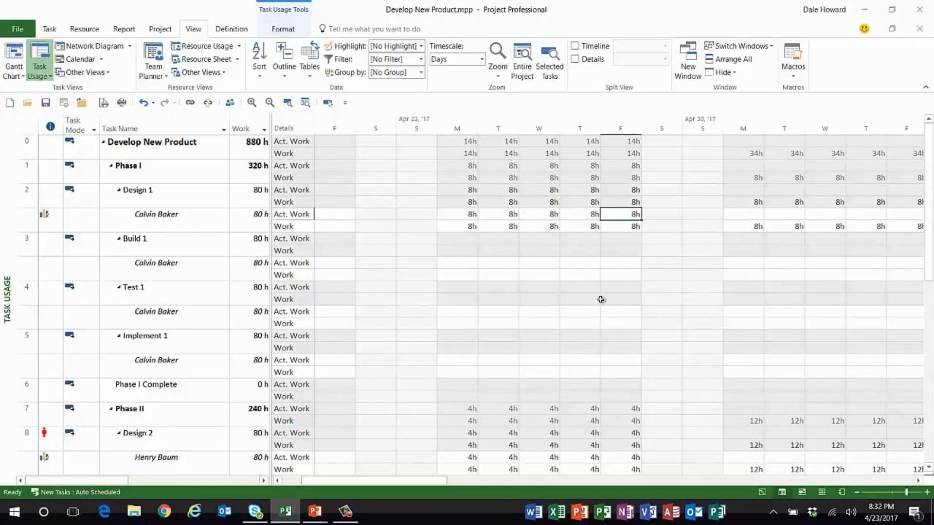
mouse_move(758, 216)
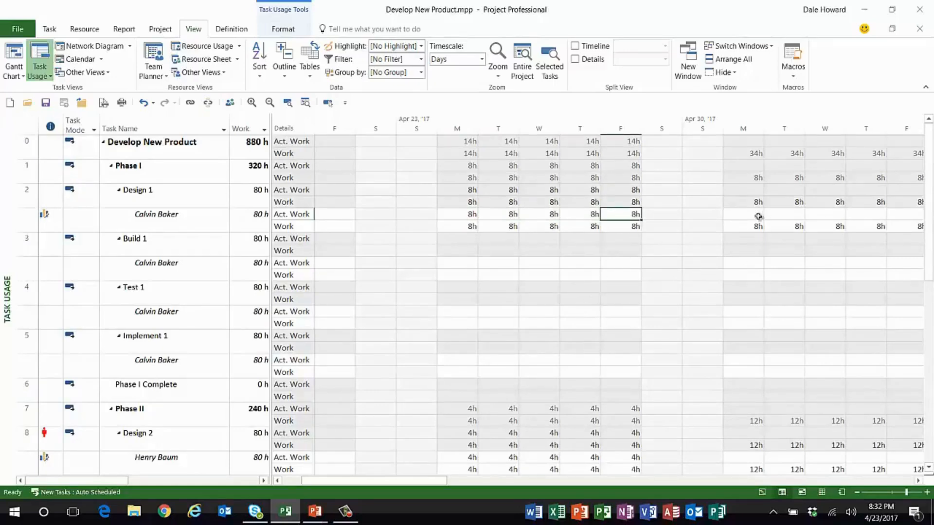
mouse_move(815, 465)
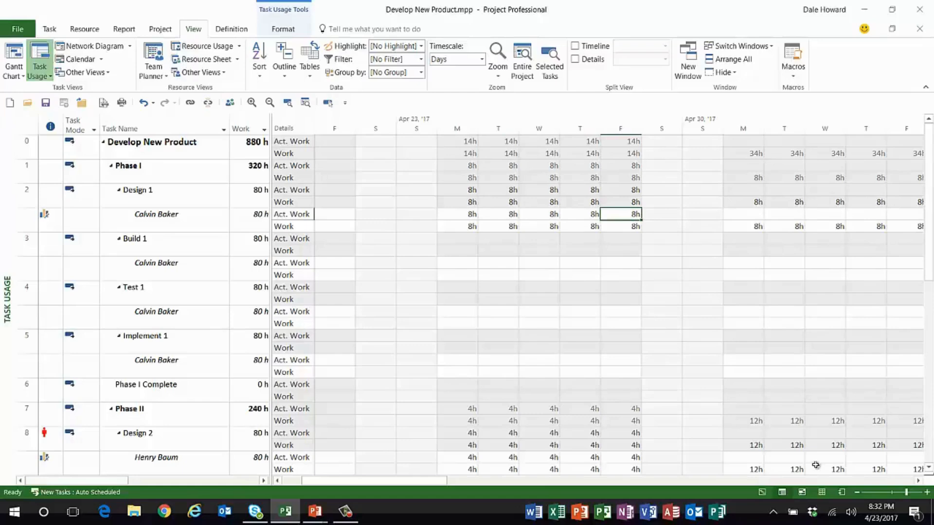
scroll(down, 3)
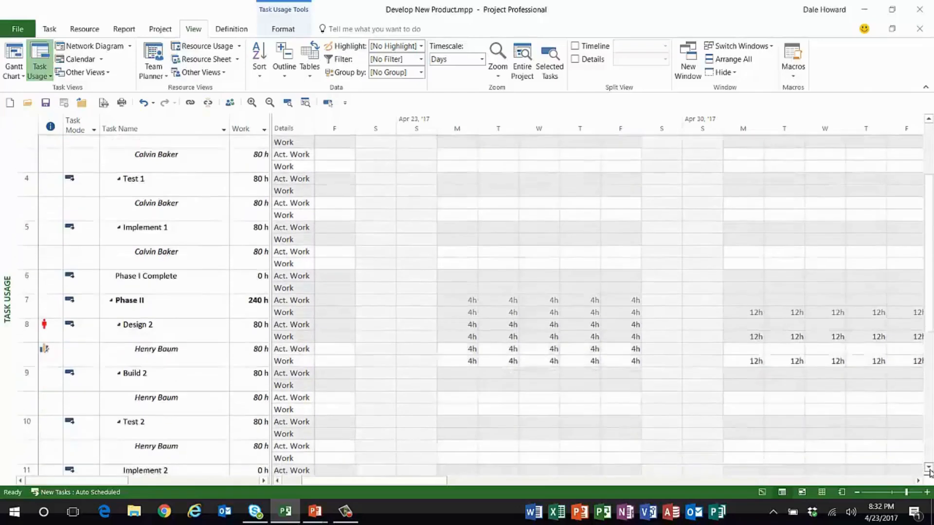
scroll(down, 3)
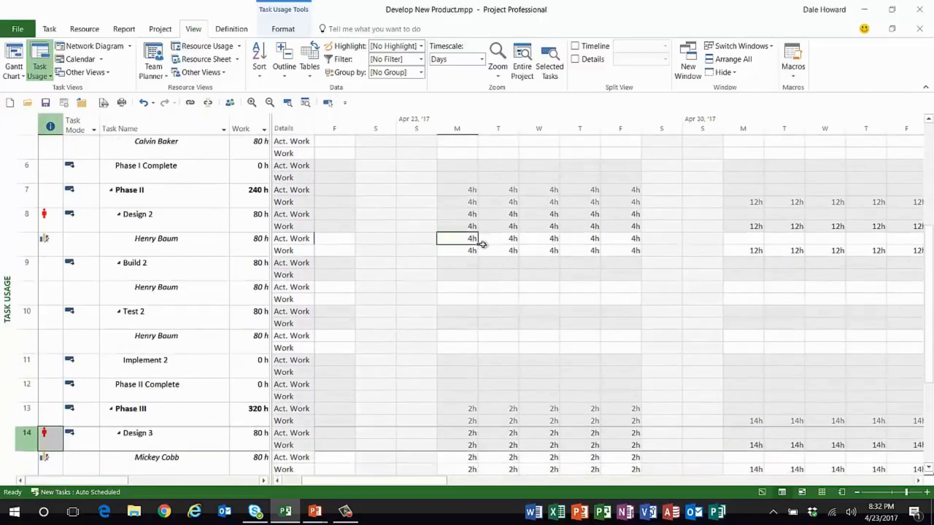
click(538, 238)
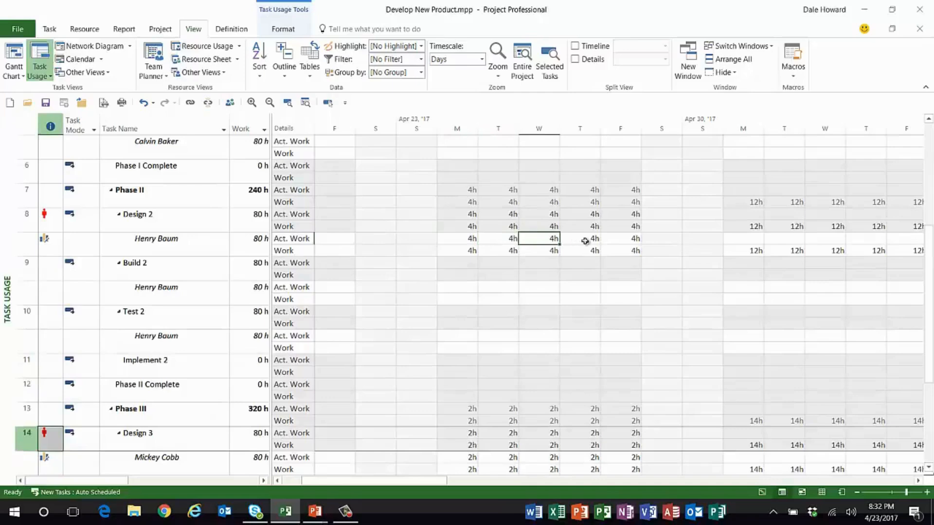
click(620, 238)
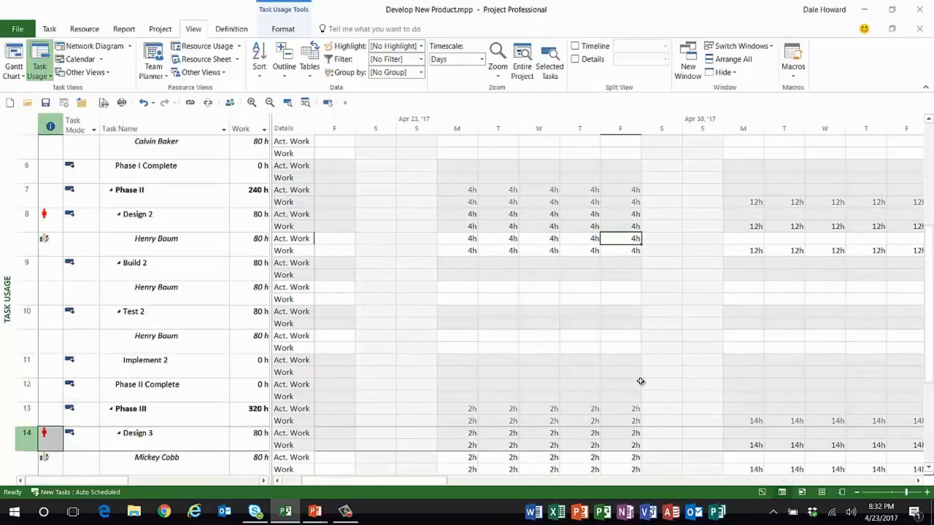
mouse_move(750, 245)
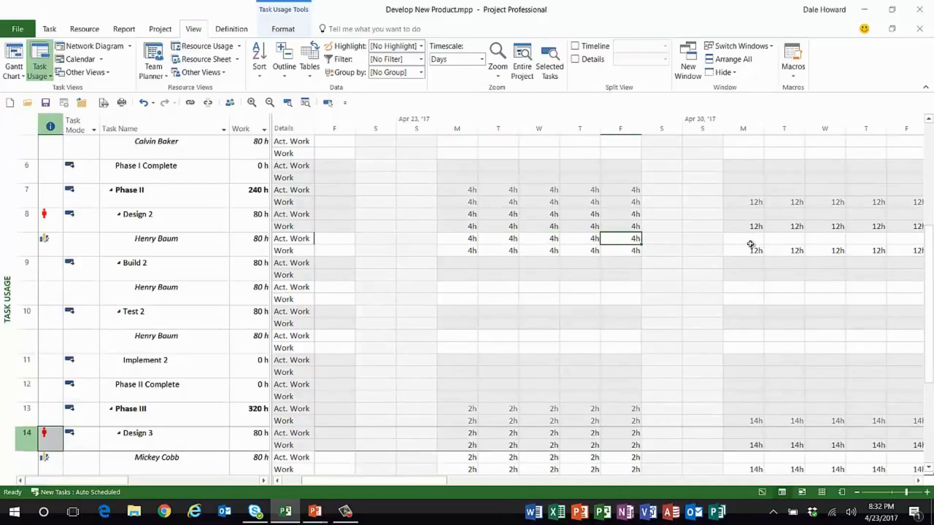
mouse_move(898, 239)
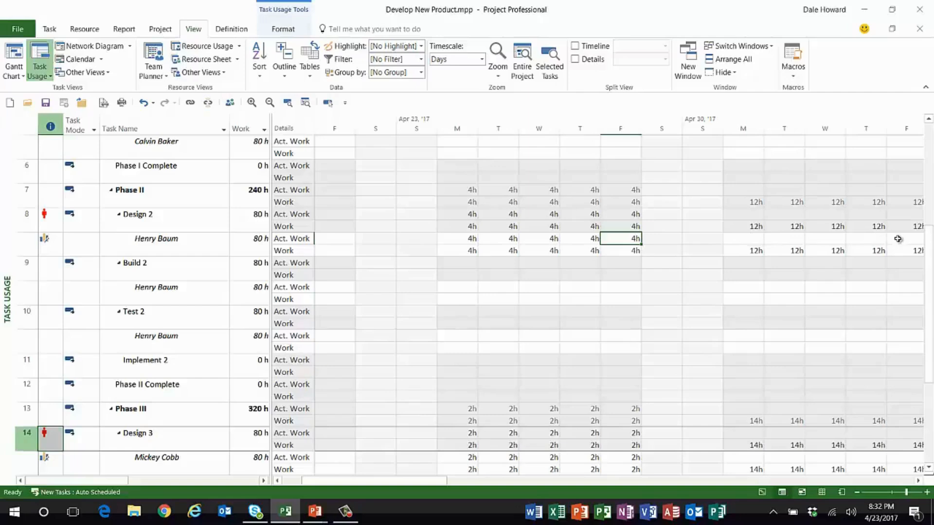
mouse_move(771, 313)
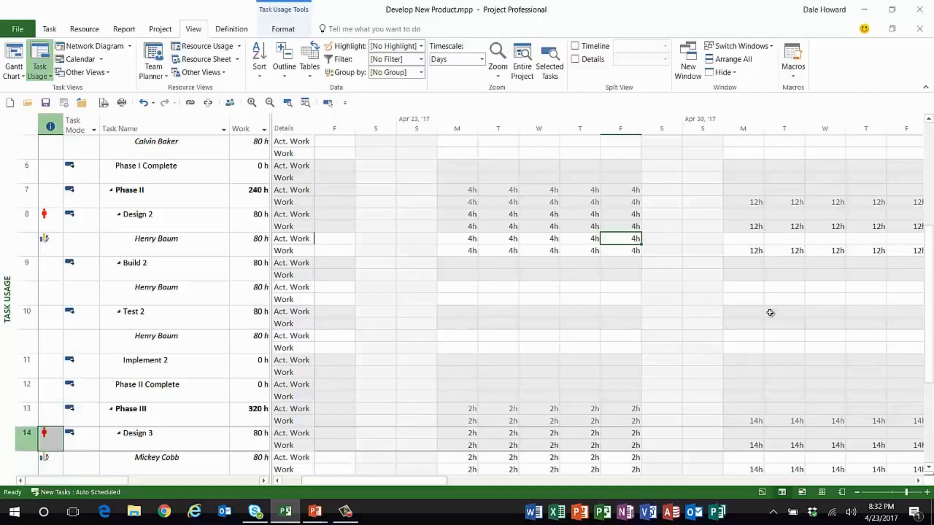
mouse_move(589, 352)
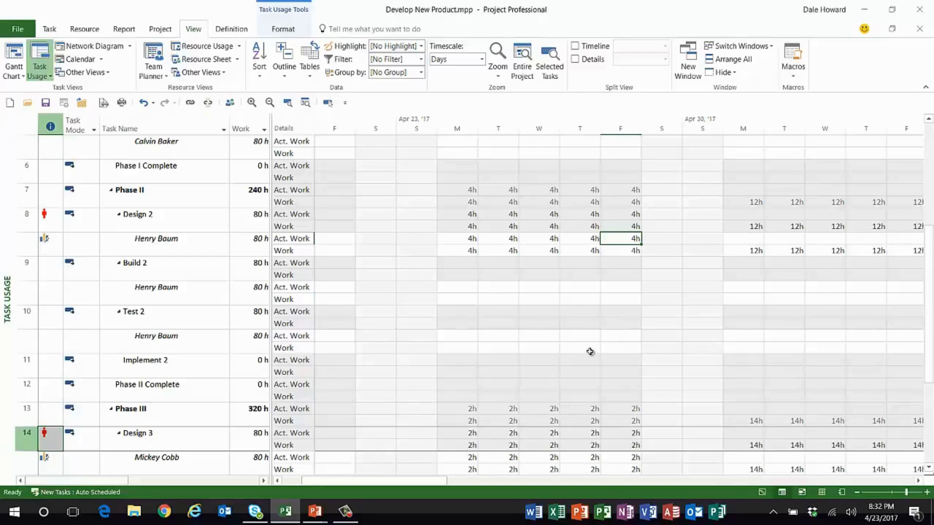
scroll(down, 3)
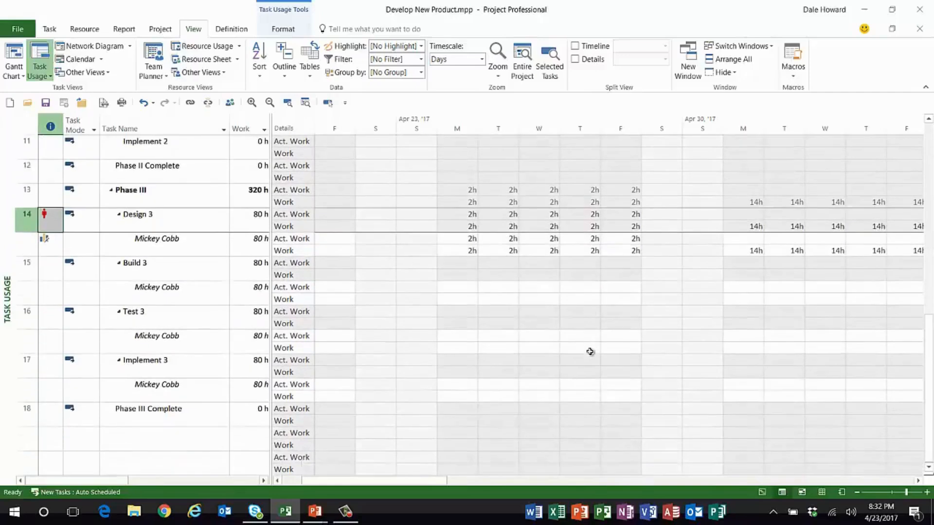
click(457, 250)
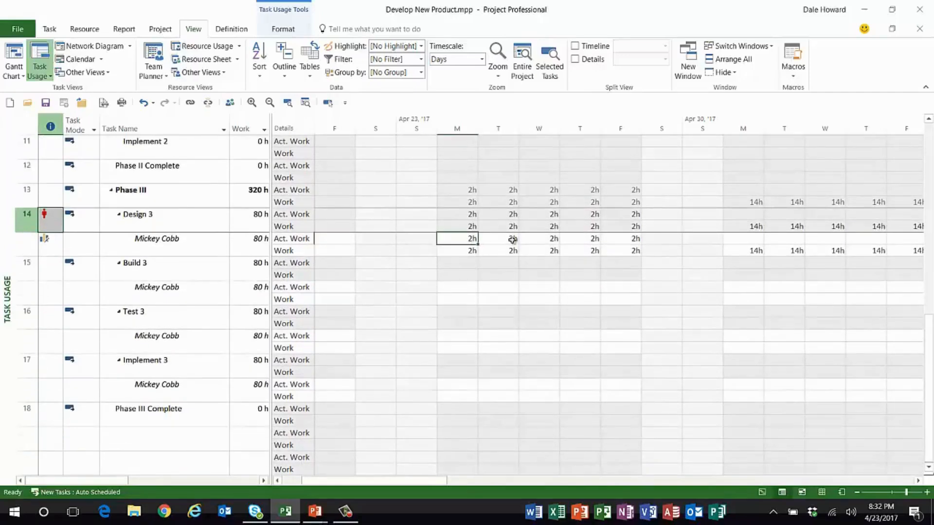
click(580, 238)
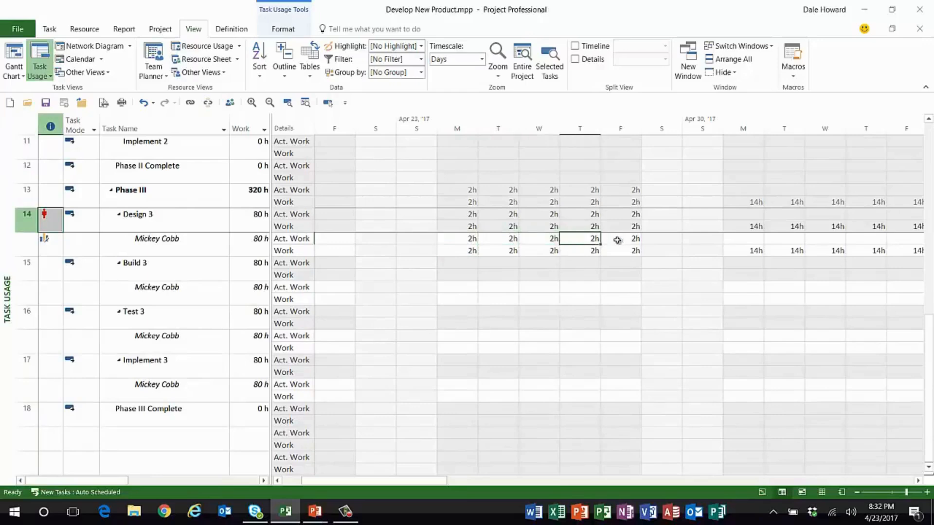
click(635, 238)
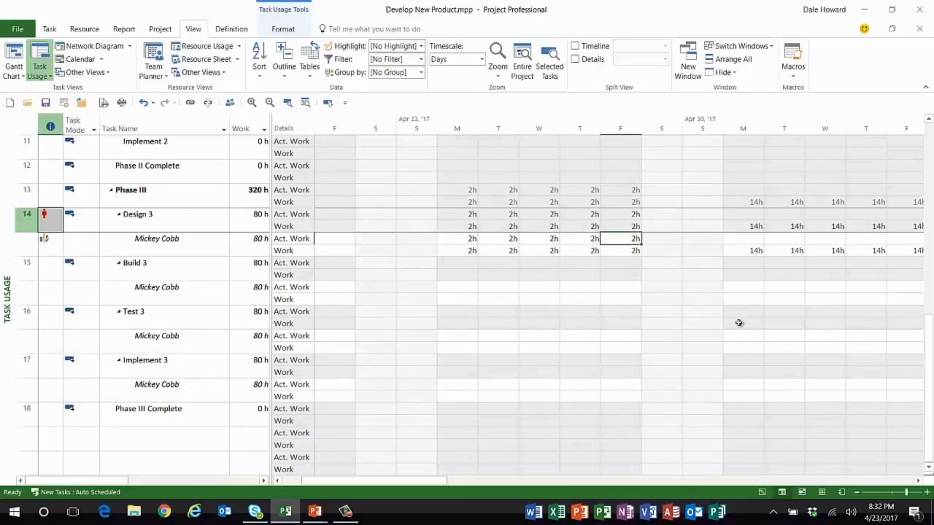
click(743, 250)
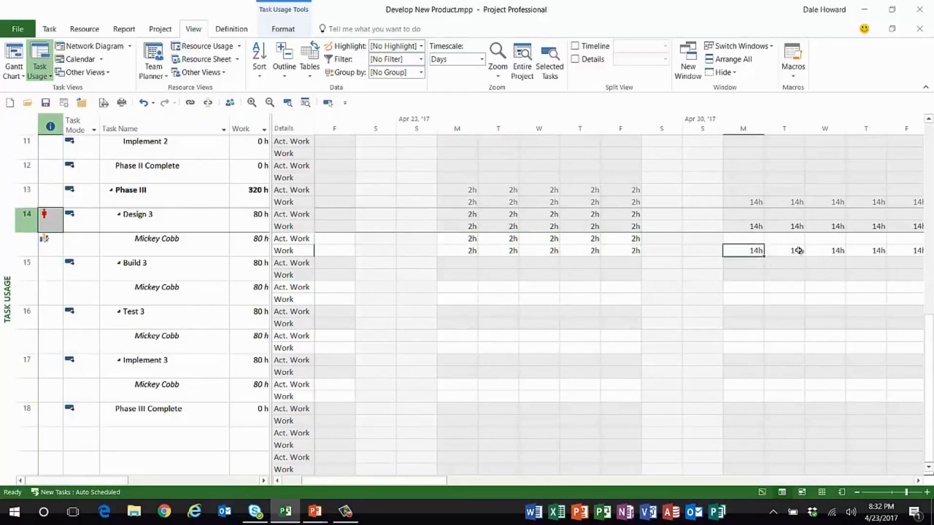
click(866, 250)
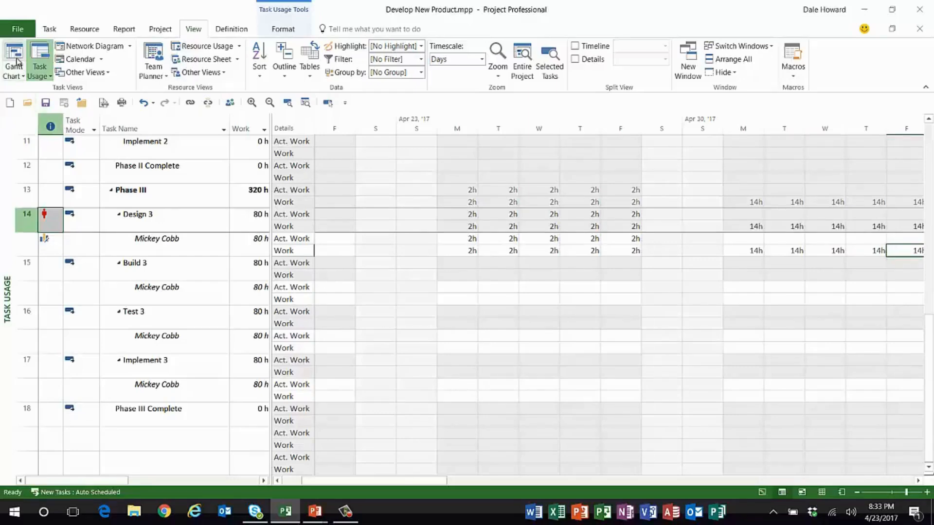
Return to the Gantt Chart view listing all eighteen Fixed Duration tasks
click(13, 56)
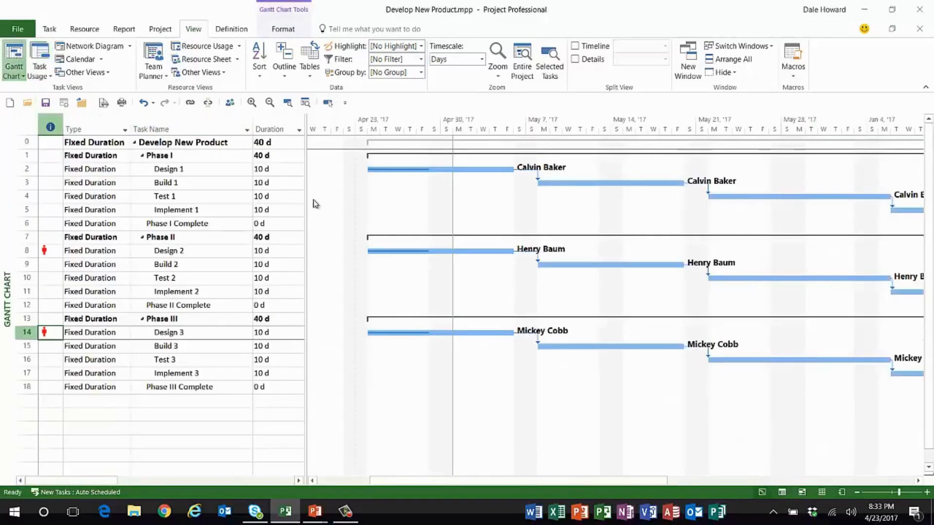
mouse_move(400, 199)
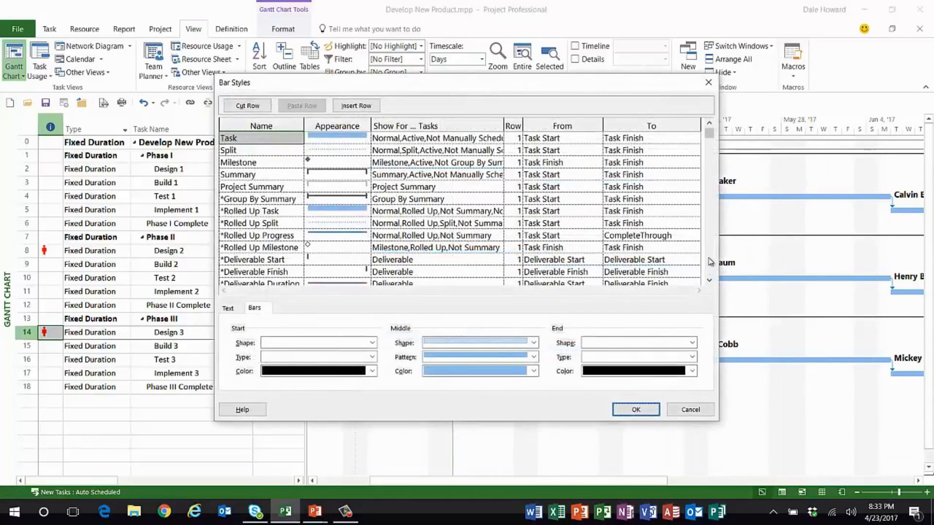
Insert a blank bar style row below % Duration Complete for the new % Work Complete style
scroll(down, 3)
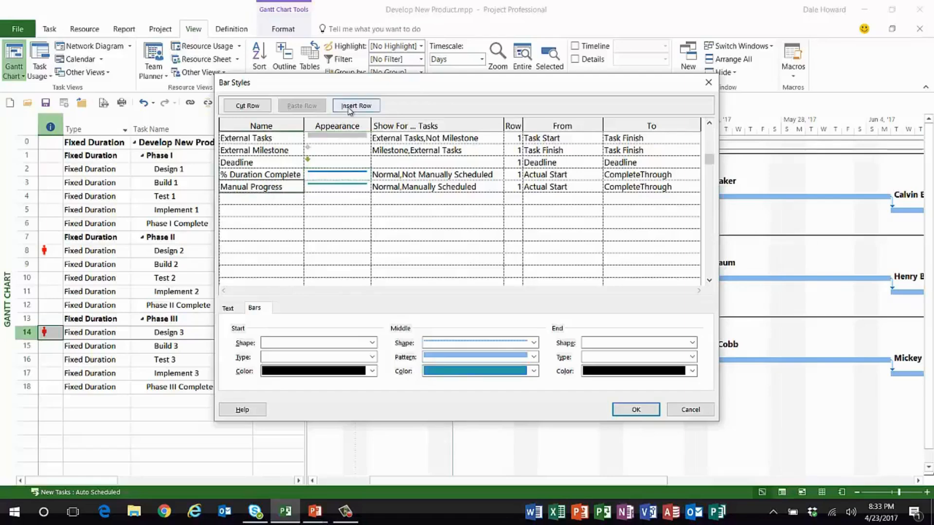
click(356, 105)
text(% Work Complete)
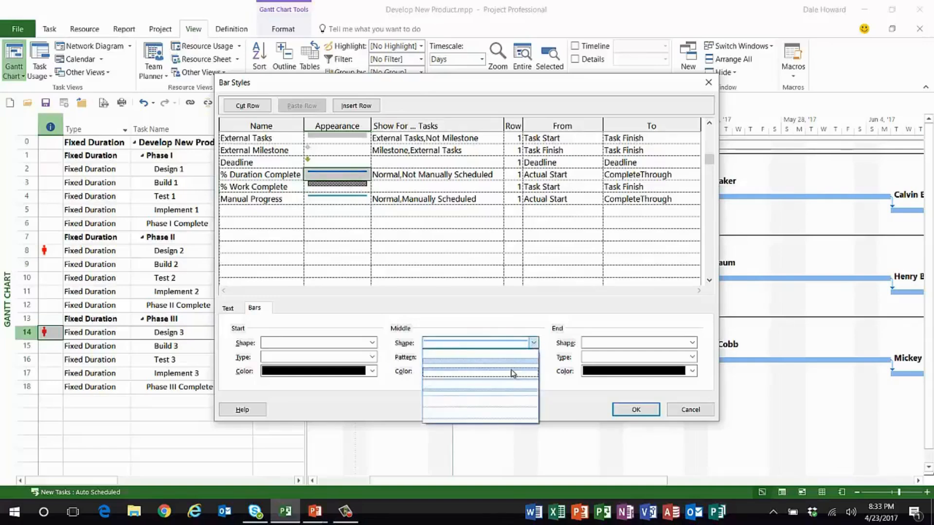
Give % Duration Complete a thin green shape ending at % Complete
click(479, 371)
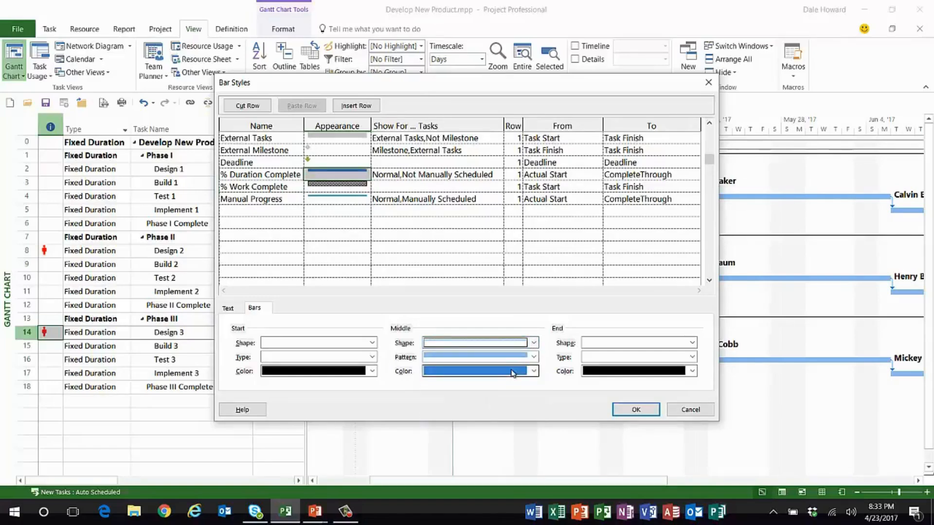
click(532, 370)
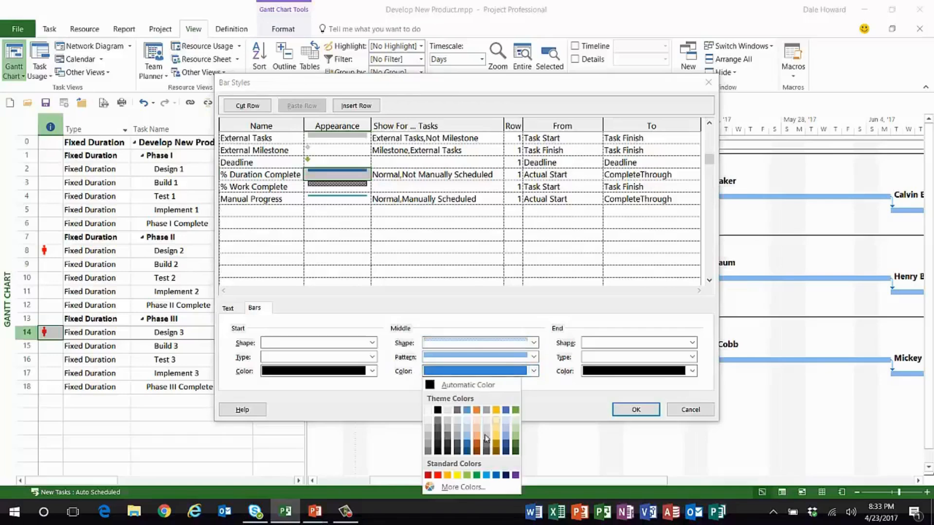
click(466, 475)
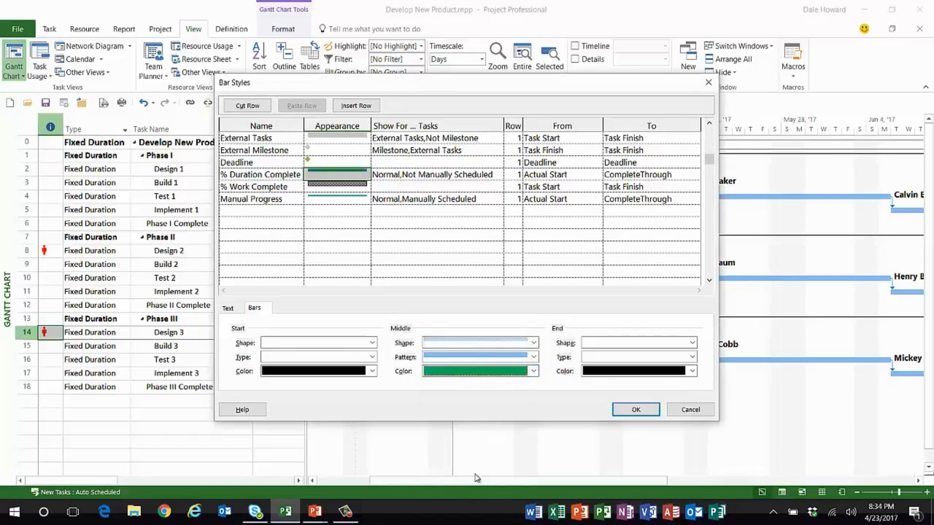
click(432, 174)
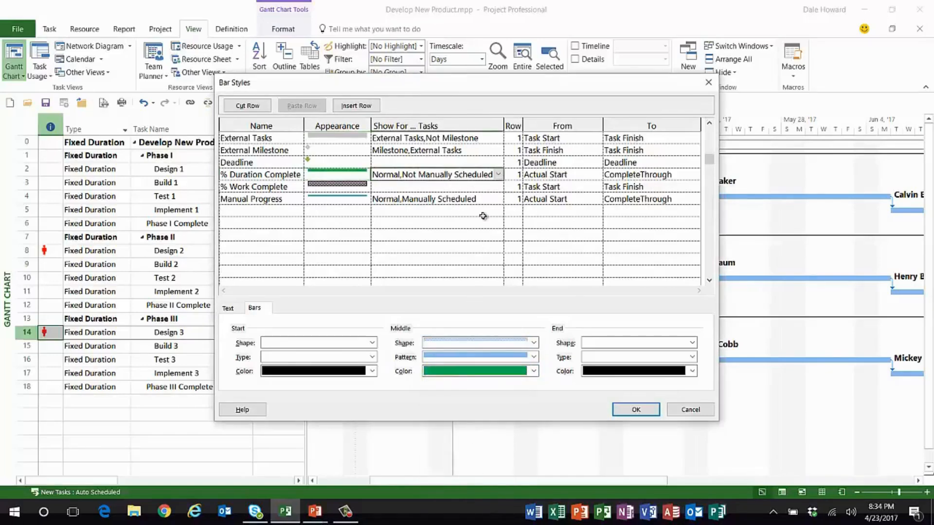
mouse_move(582, 174)
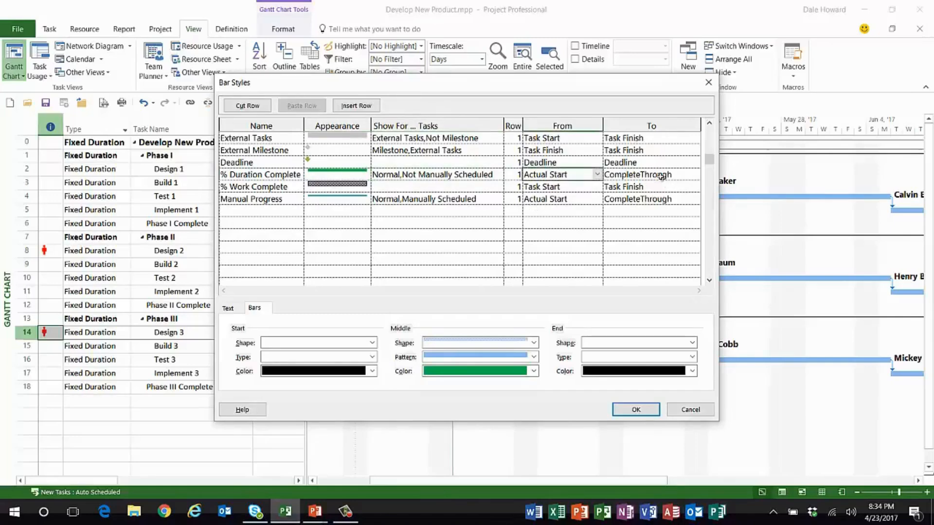
click(692, 174)
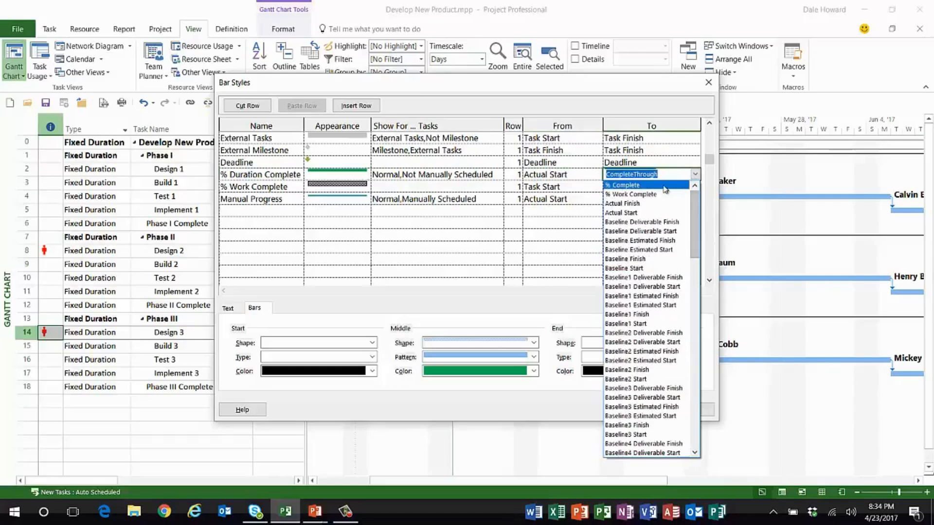
click(622, 185)
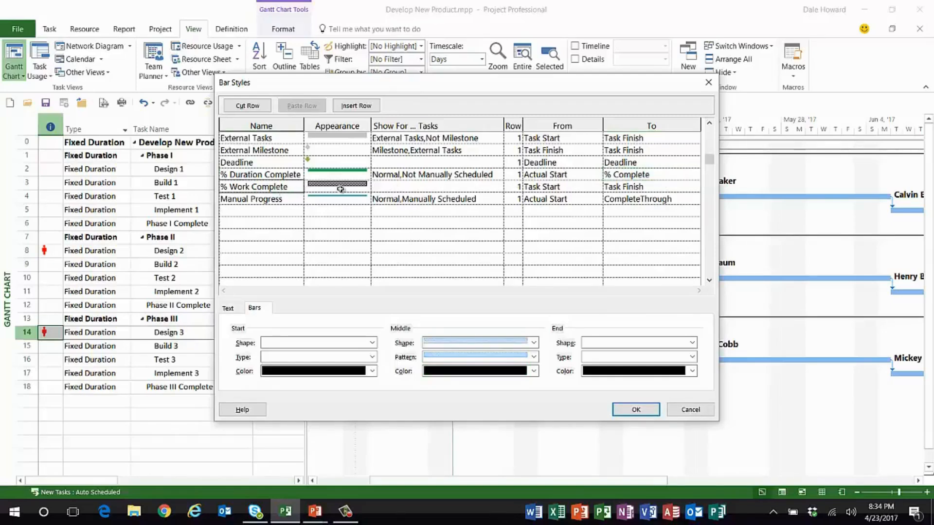
Give % Work Complete a thin solid red shape shown for Normal, Not Manually Scheduled tasks
click(532, 343)
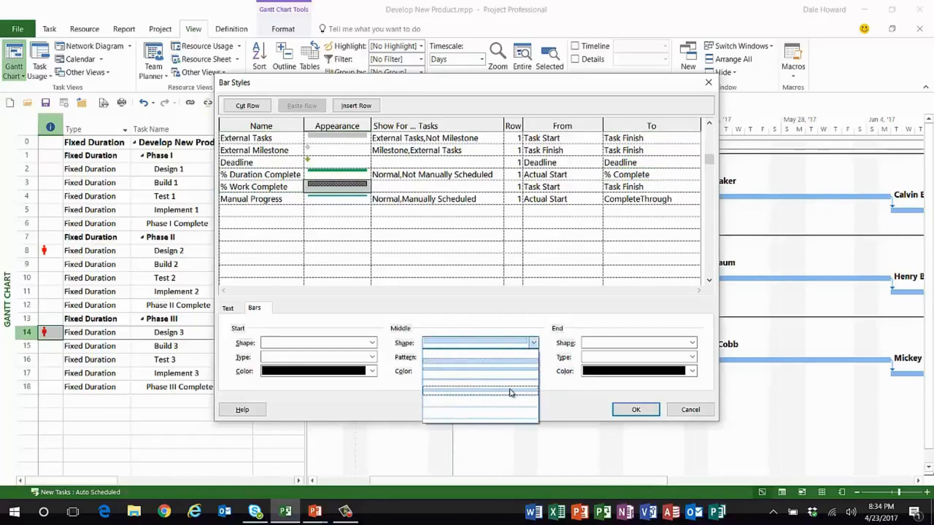
click(532, 357)
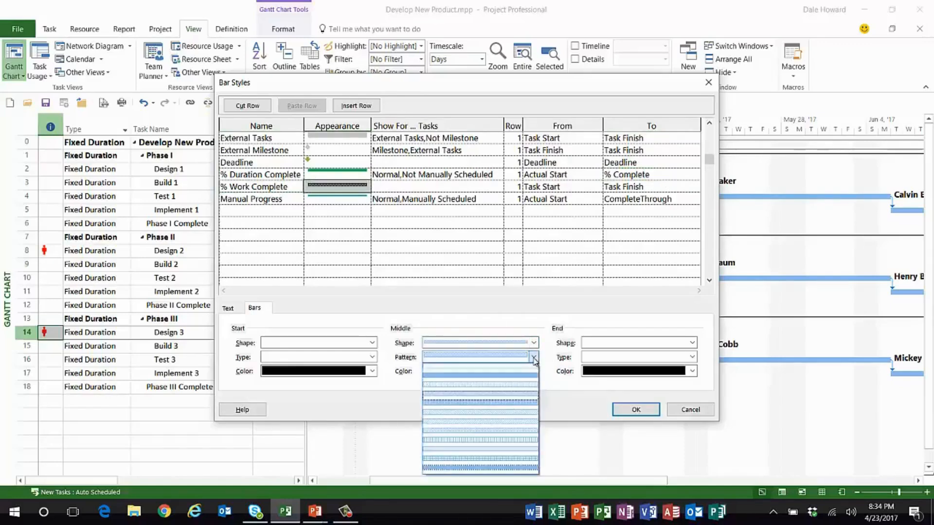
click(533, 370)
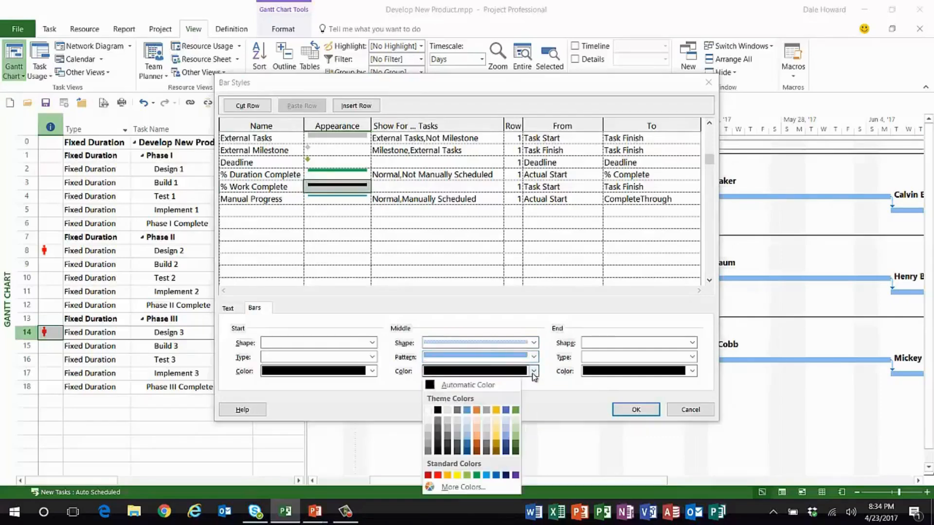
click(437, 475)
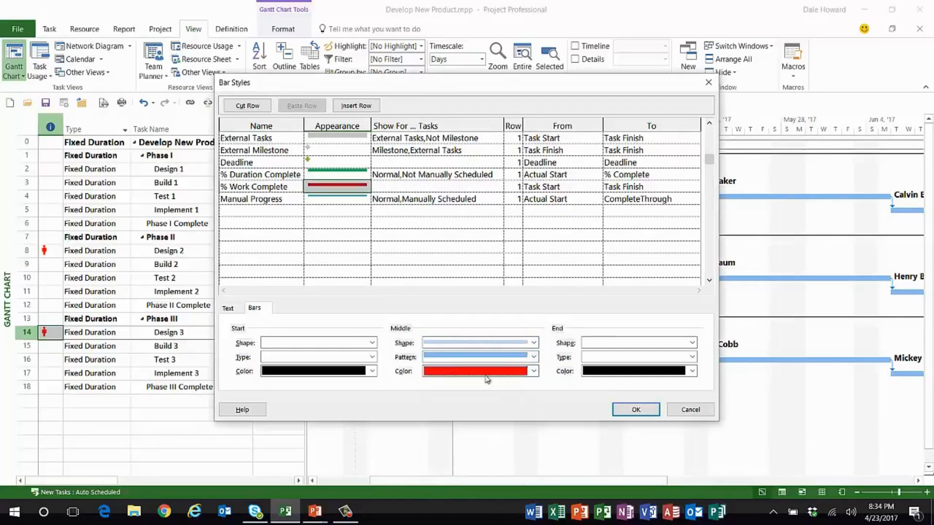
click(435, 187)
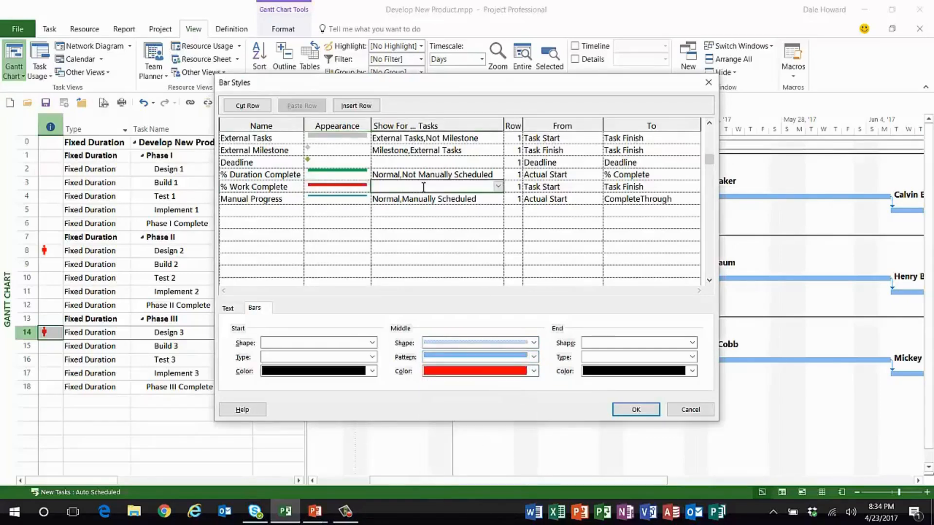
text(Nor)
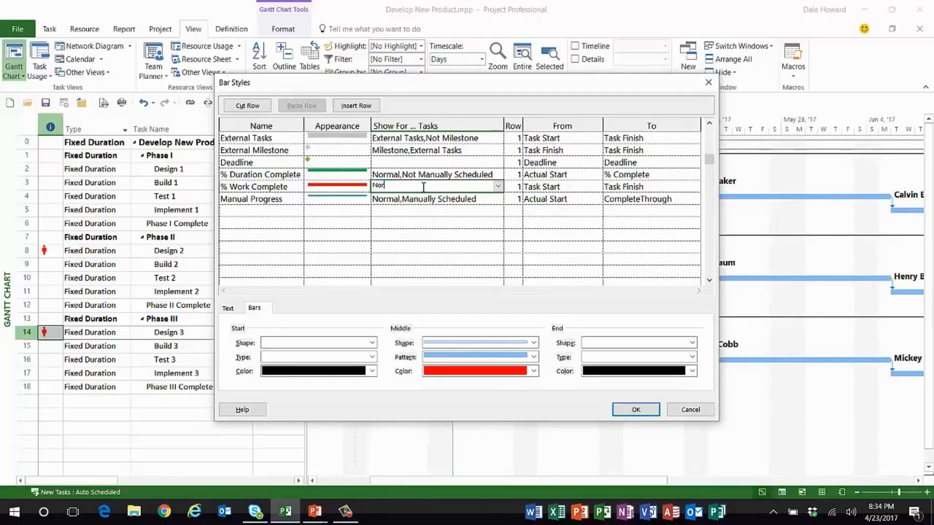
text(mal,Not Manually Scheduled)
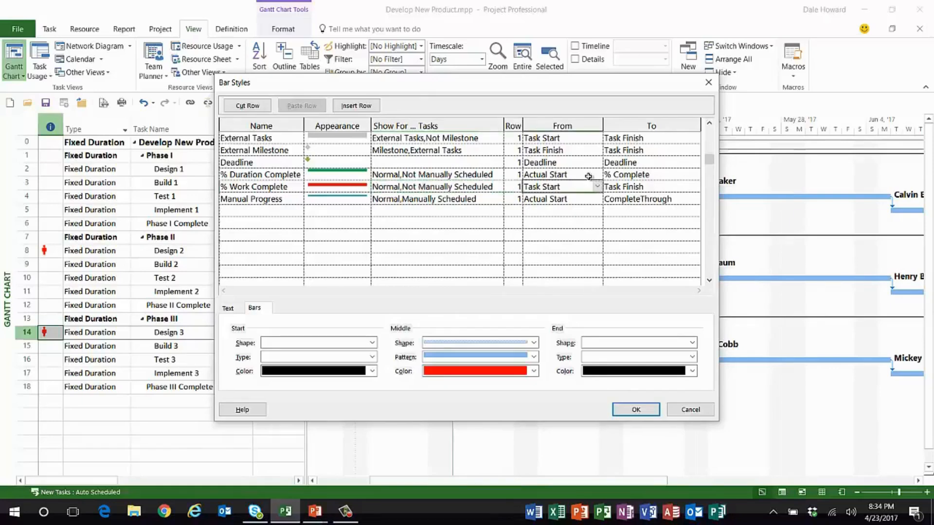
Run the % Work Complete bar from Actual Start to % Work Complete
click(597, 187)
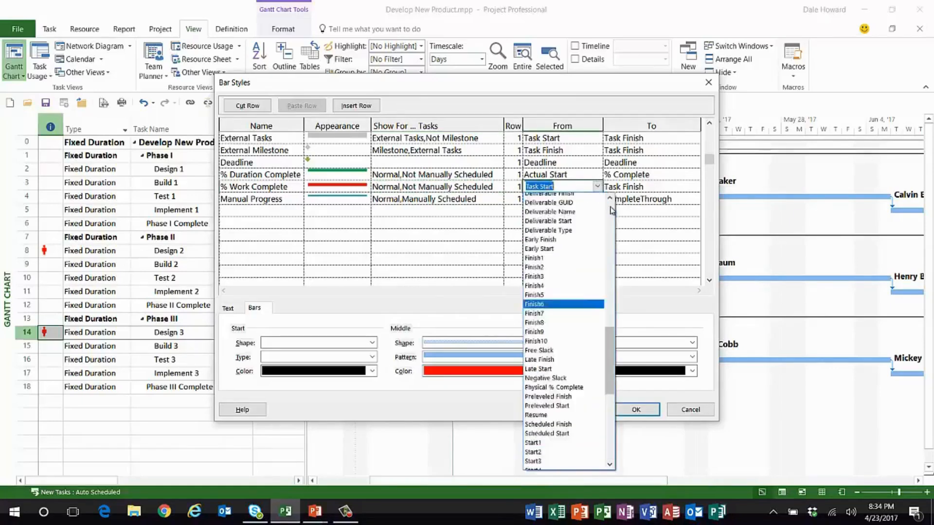
click(545, 199)
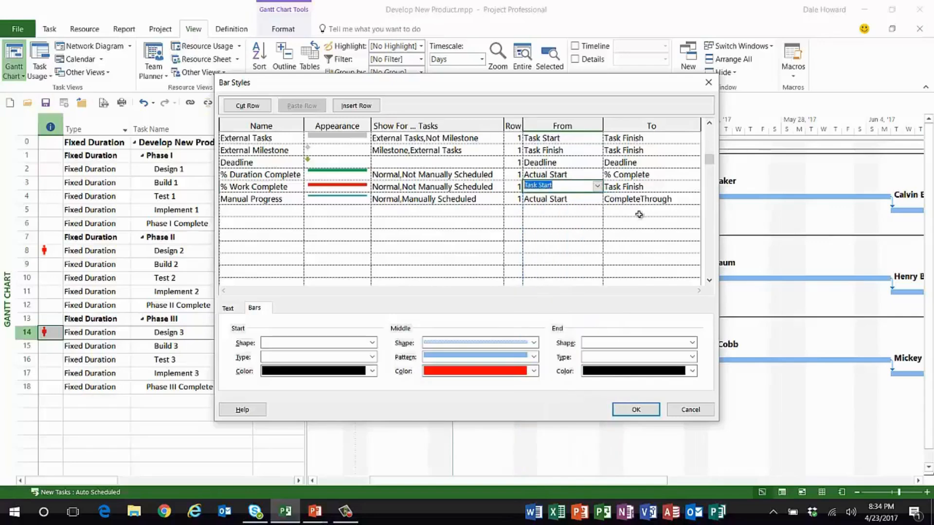
click(695, 187)
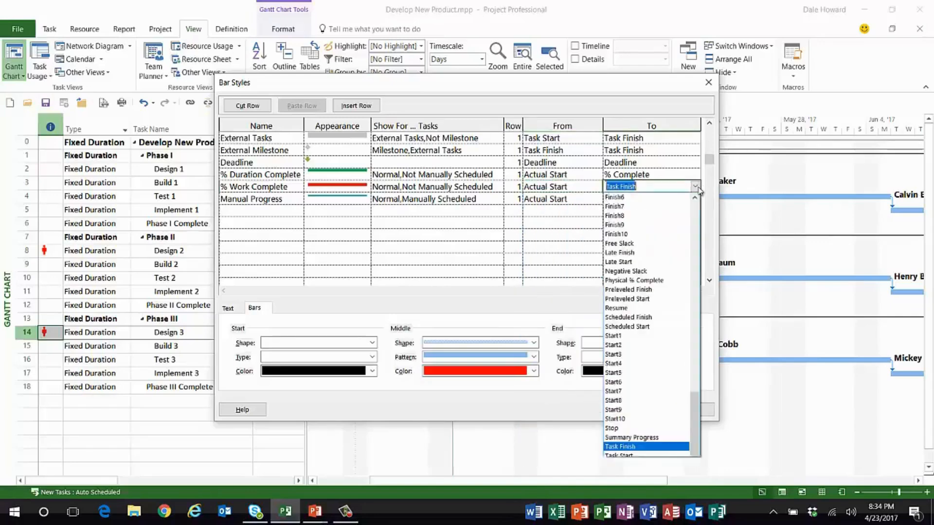
scroll(up, 3)
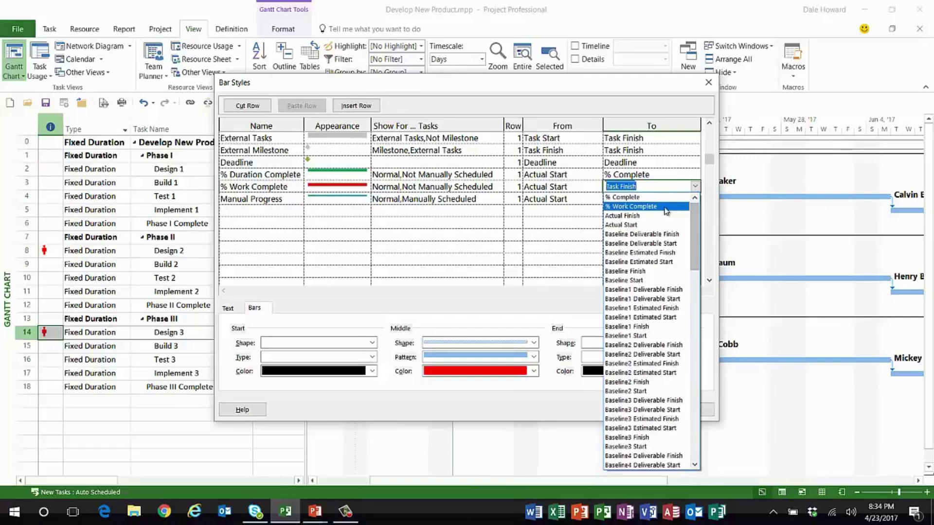
click(637, 199)
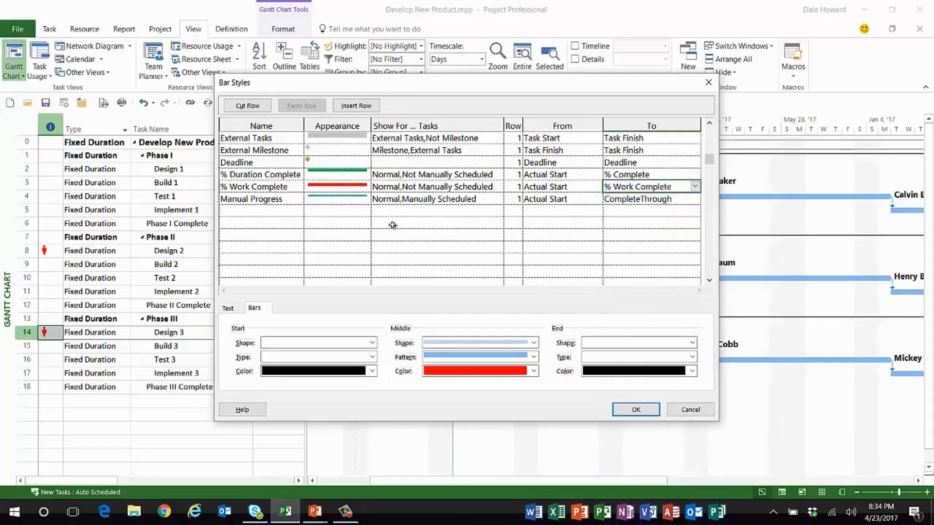
Confirm the bar styles so Design tasks show green duration and red work progress lines
click(635, 410)
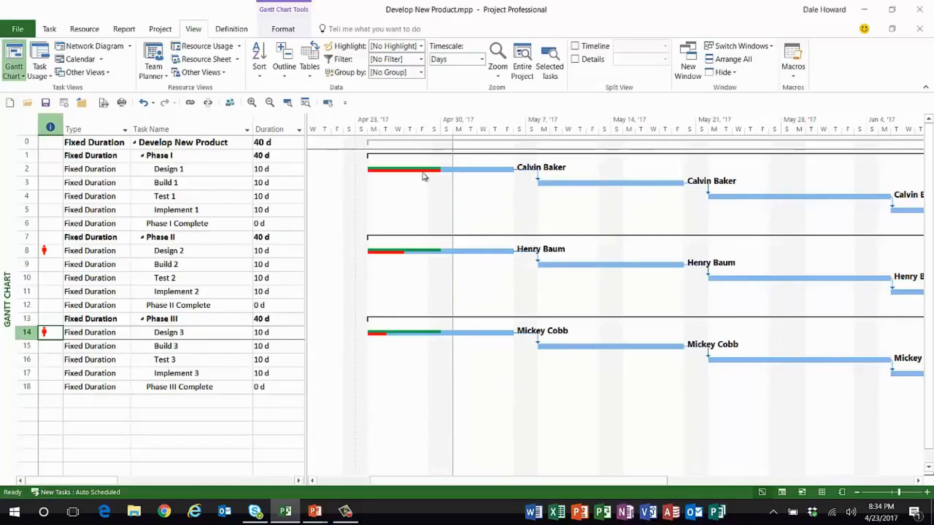
mouse_move(435, 185)
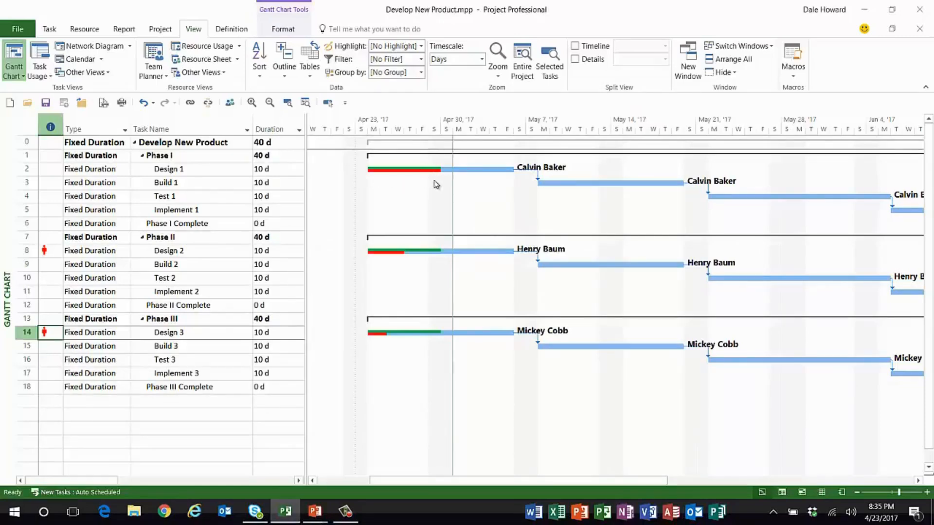
mouse_move(415, 203)
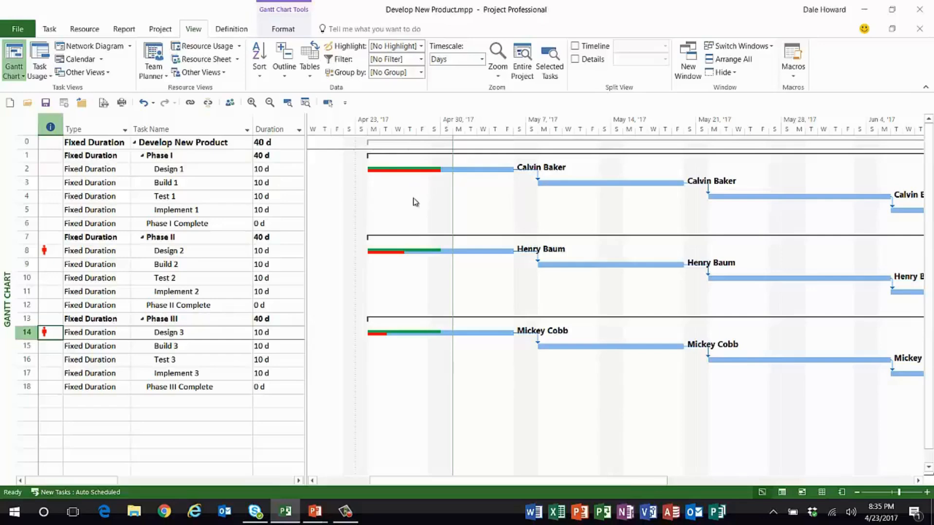
mouse_move(410, 205)
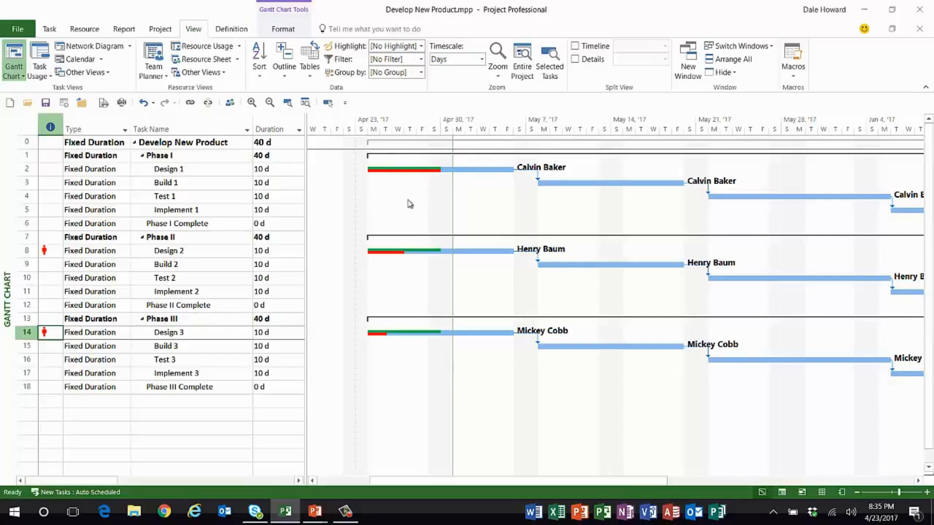
mouse_move(416, 262)
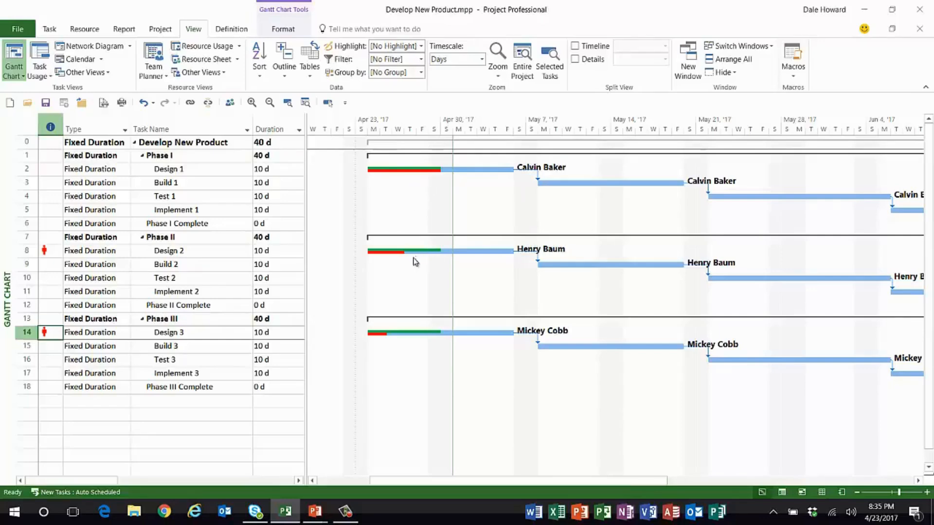
mouse_move(389, 267)
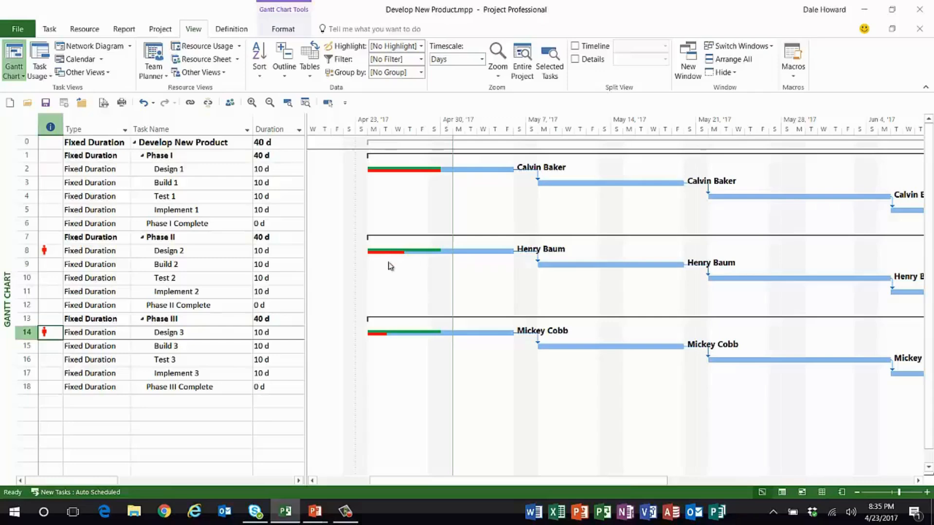
mouse_move(397, 294)
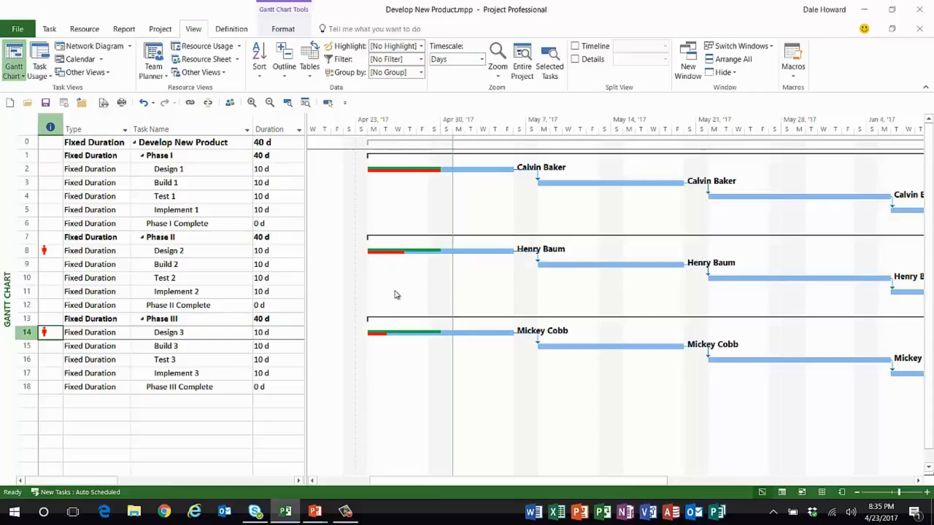